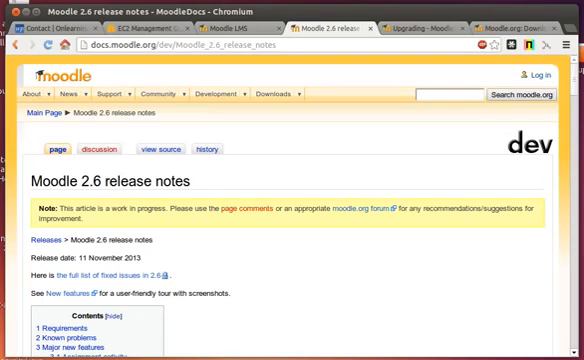
# Scroll the Moodle 2.6 upgrade guide past add-on updates to 'Install the new Moodle software'
pyautogui.scroll(-3)
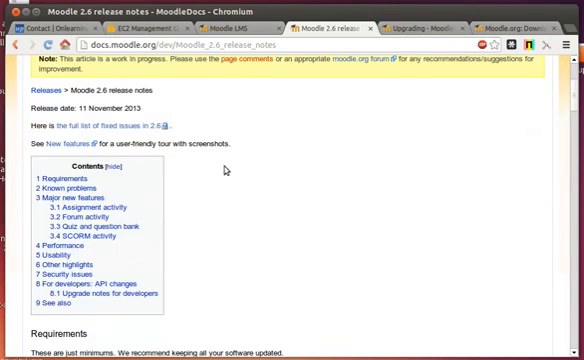
pyautogui.scroll(-3)
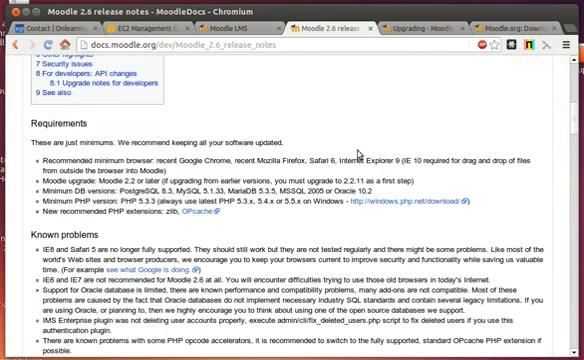
pyautogui.scroll(-3)
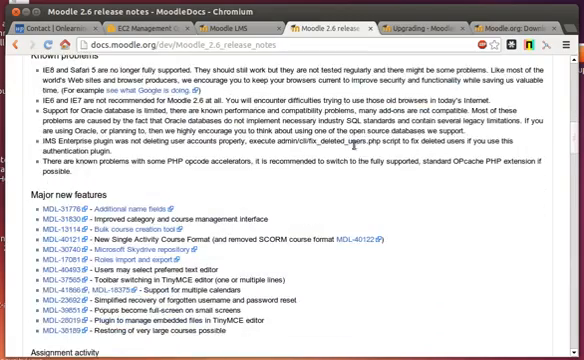
pyautogui.scroll(-3)
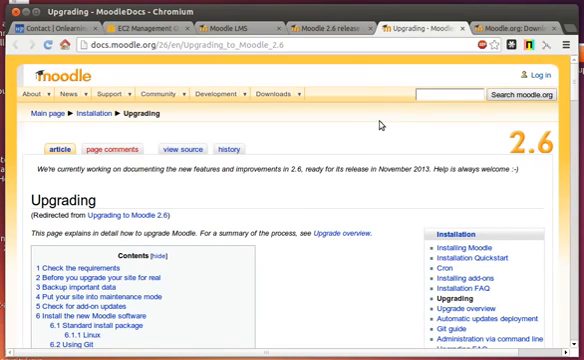
pyautogui.moveTo(175, 180)
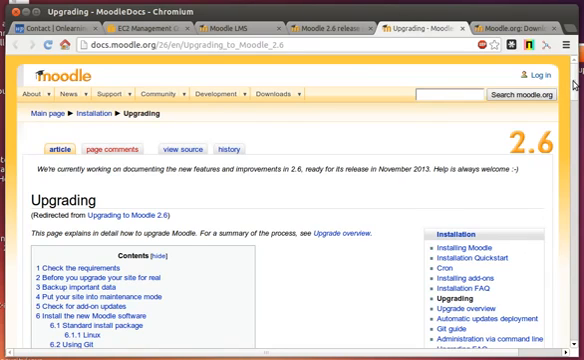
pyautogui.scroll(-3)
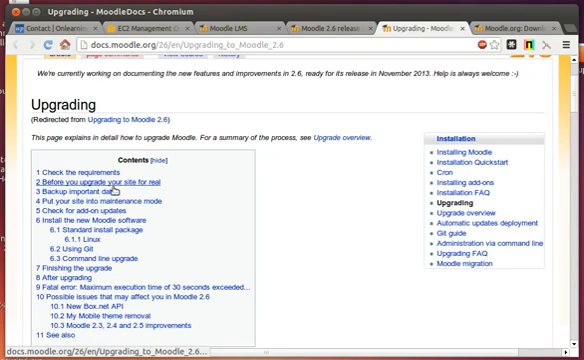
pyautogui.scroll(-3)
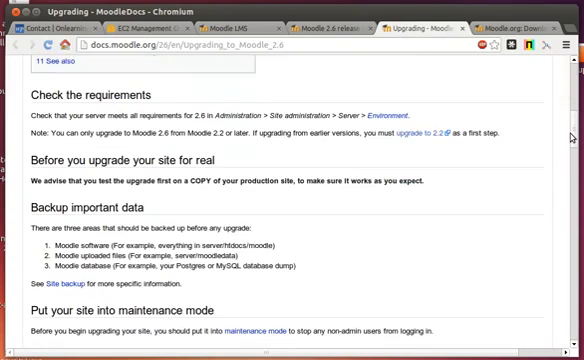
pyautogui.scroll(-3)
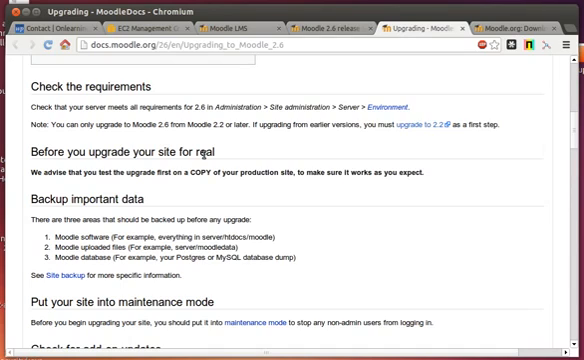
pyautogui.moveTo(273, 159)
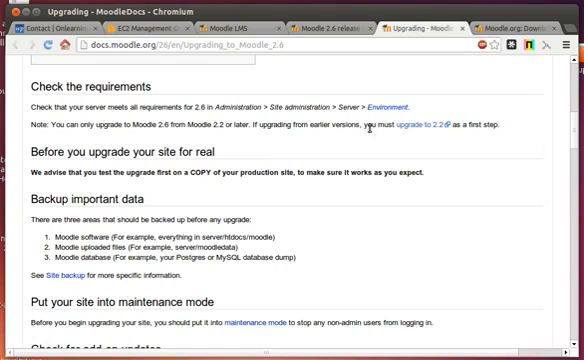
pyautogui.moveTo(421, 126)
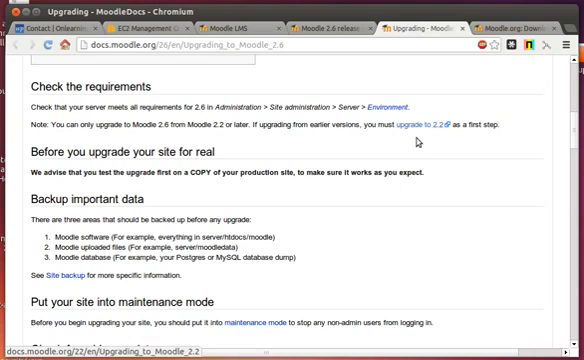
pyautogui.scroll(-3)
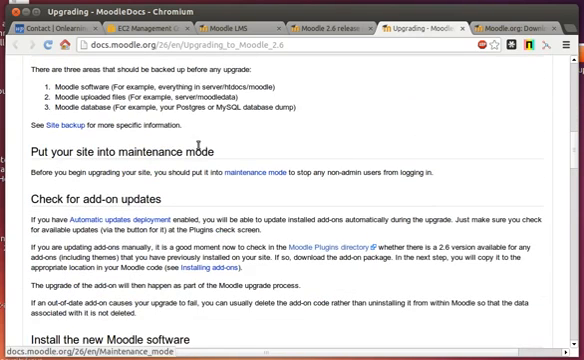
pyautogui.scroll(-3)
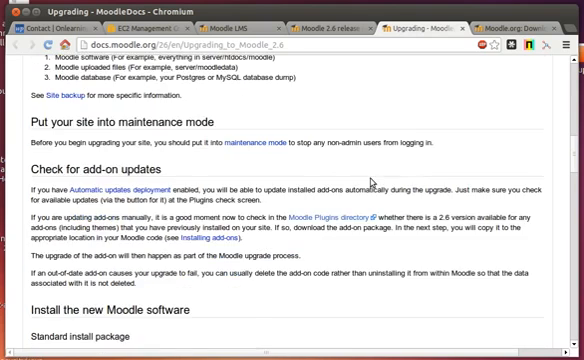
pyautogui.scroll(-3)
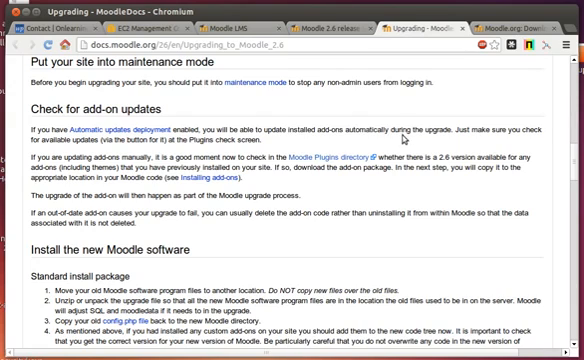
pyautogui.scroll(-3)
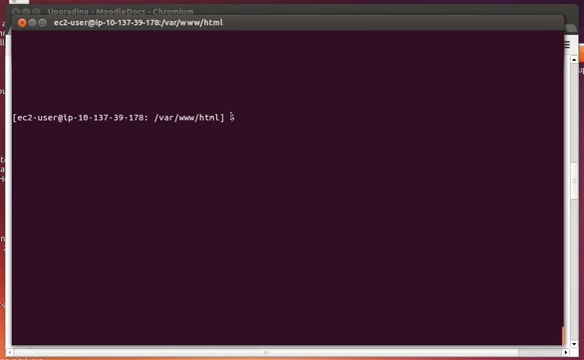
# Enter ls -alh to list every file in /var/www/html with full details
pyautogui.write('ls -')
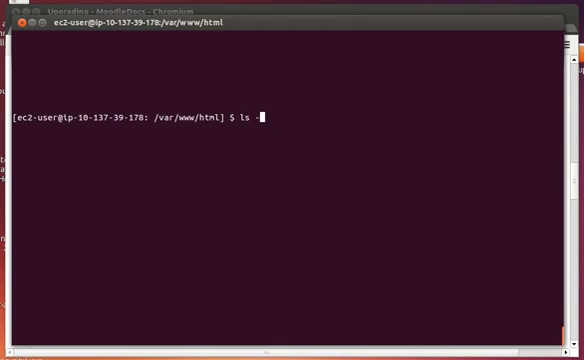
pyautogui.write('alj')
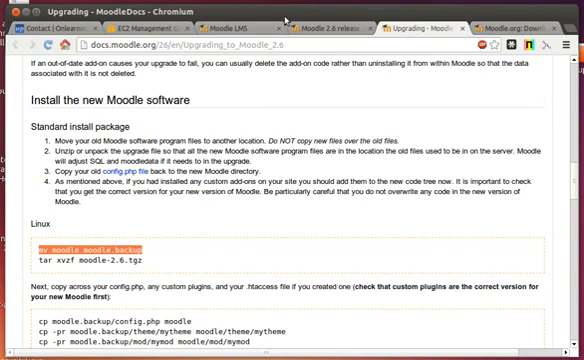
pyautogui.scroll(-3)
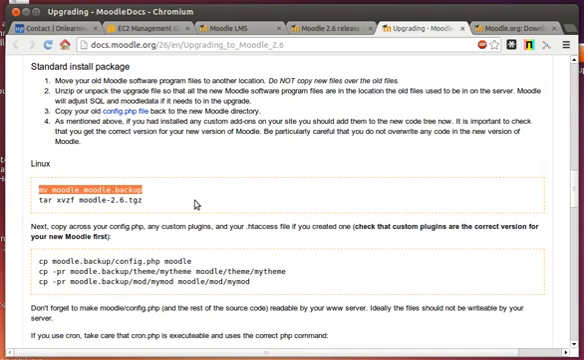
pyautogui.scroll(-3)
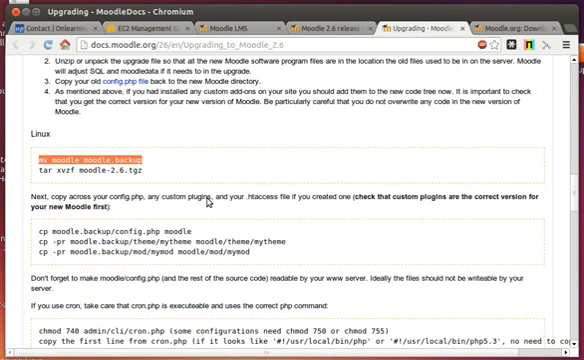
pyautogui.scroll(-3)
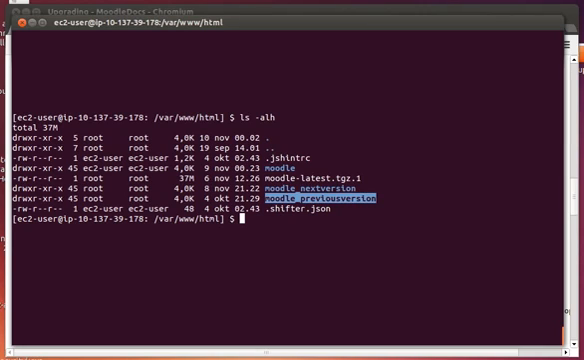
# Attempt sudo cp /moodle/config.php ../, which fails with 'No such file or directory'
pyautogui.write('cp')
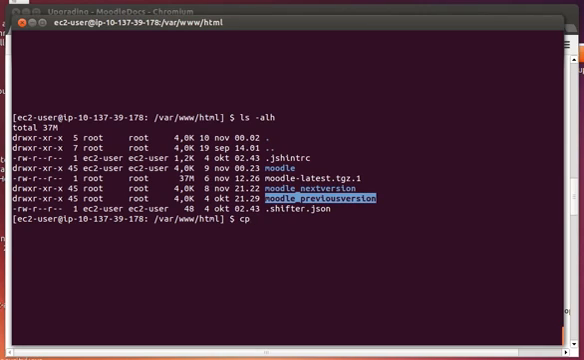
pyautogui.write('m')
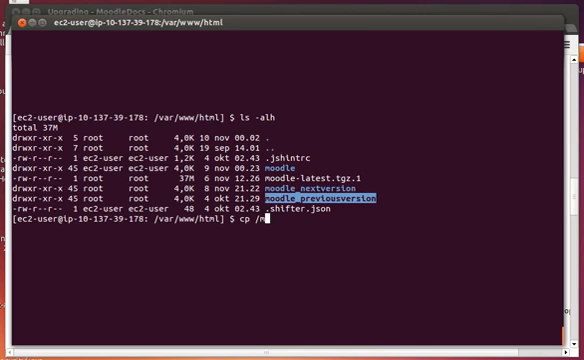
pyautogui.write('oodle')
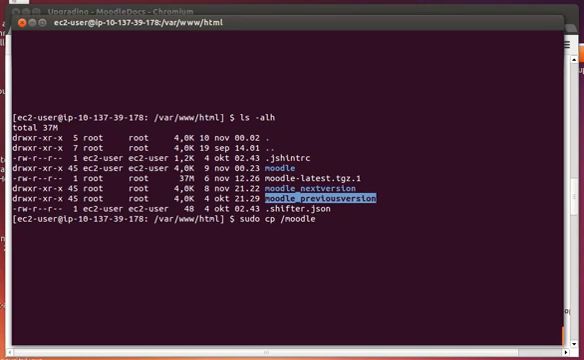
pyautogui.write('con')
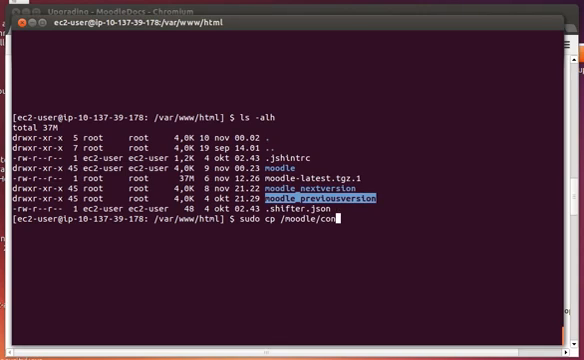
pyautogui.press('BackSpace')
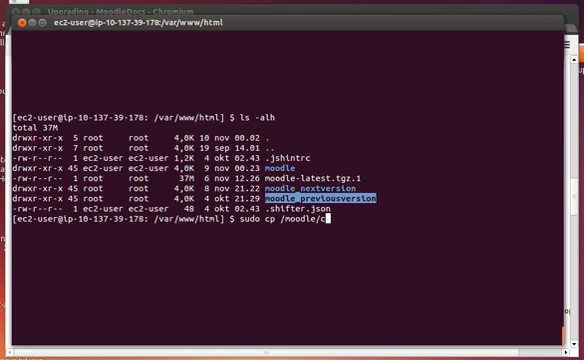
pyautogui.write('onfig')
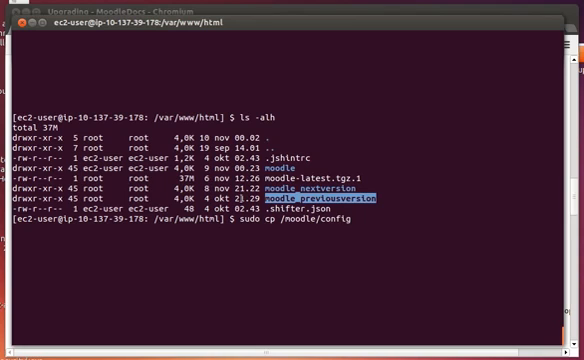
pyautogui.write('p')
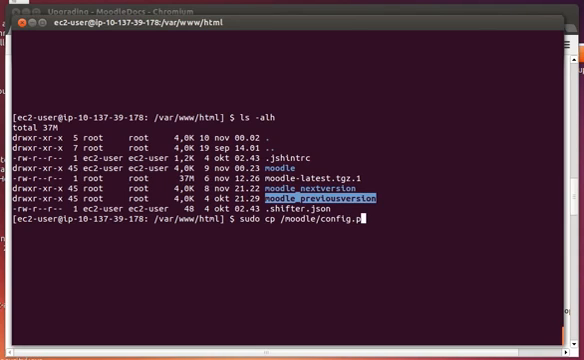
pyautogui.write('hp ../')
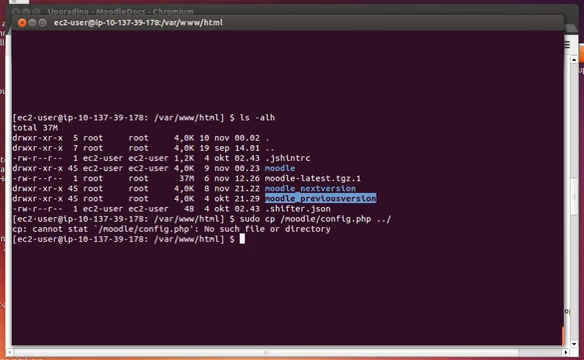
# Copy moodle/config.php into the parent directory, list with ll, and start copying it into html
pyautogui.write('sudo cp /moodle/config.php ../')
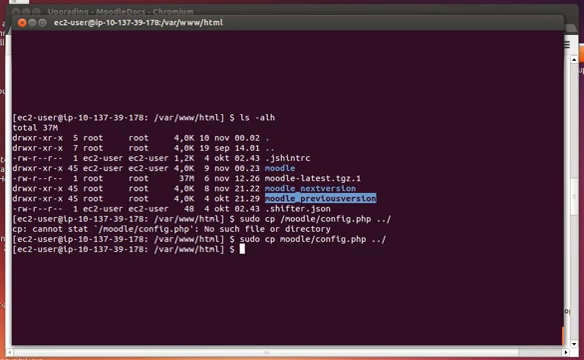
pyautogui.write('ll')
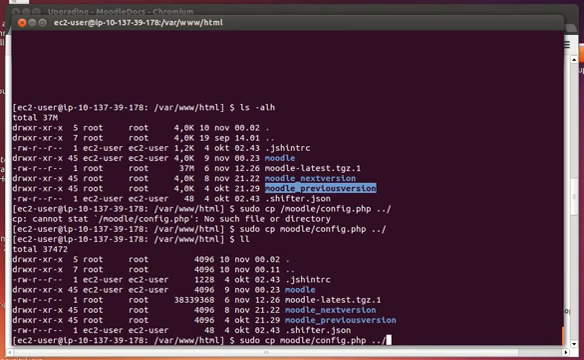
pyautogui.write('confi')
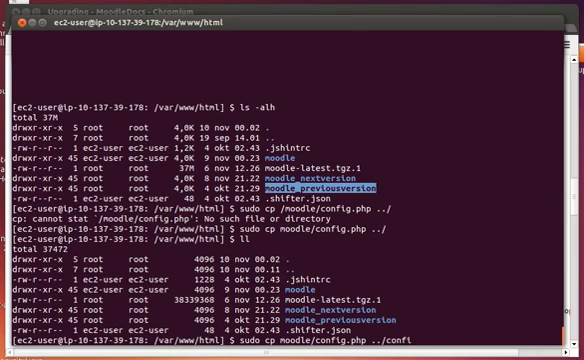
pyautogui.write('g.php')
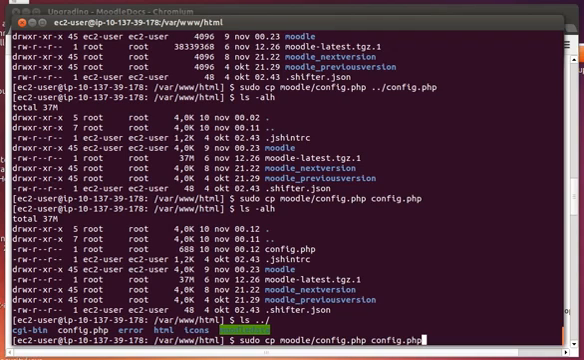
# Run the copy of config.php into the web folder and list the folder with ll
pyautogui.press('Return')
pyautogui.write('l')
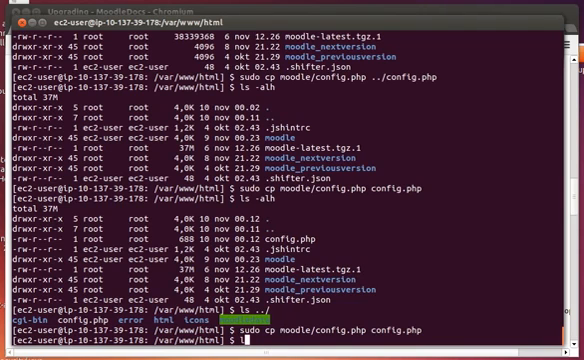
pyautogui.press('Return')
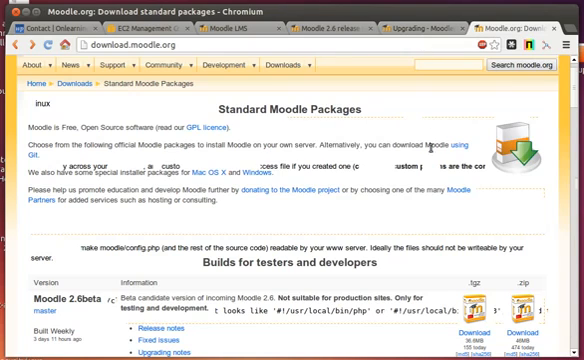
# Scroll down to Builds for testers and developers listing the Moodle 2.6beta .tgz build
pyautogui.scroll(-3)
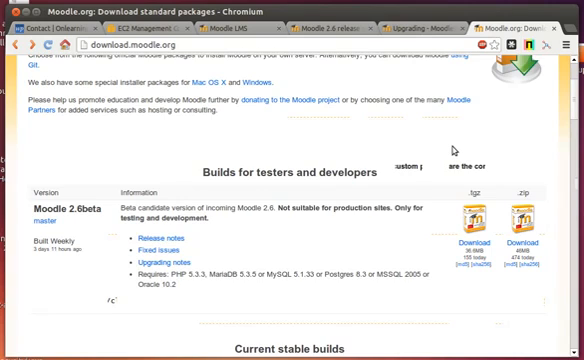
pyautogui.scroll(-3)
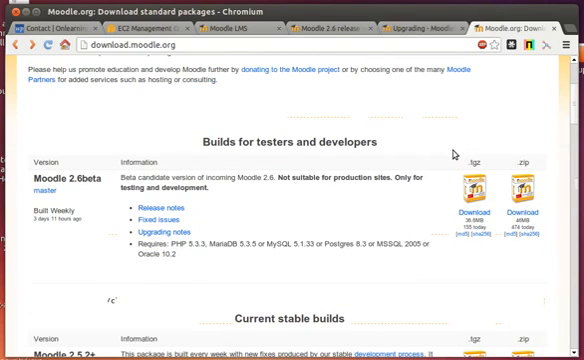
pyautogui.moveTo(490, 210)
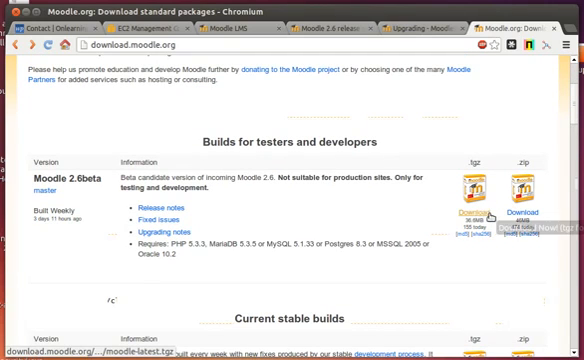
pyautogui.moveTo(444, 115)
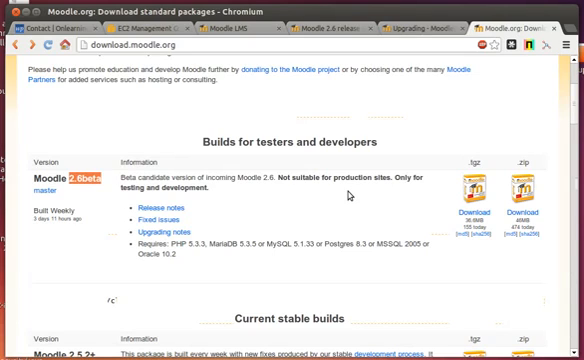
pyautogui.moveTo(370, 195)
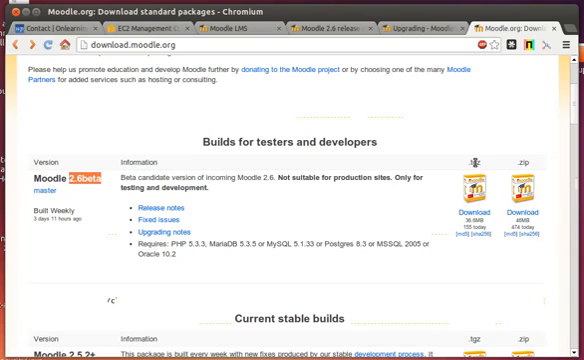
pyautogui.moveTo(483, 202)
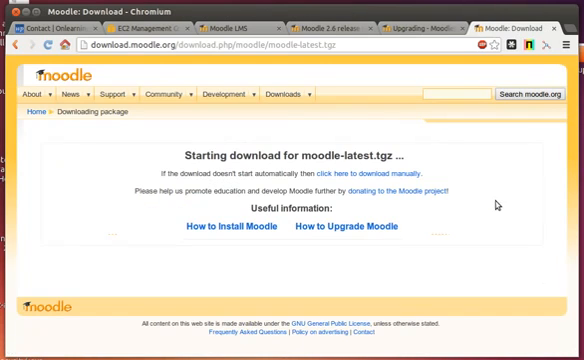
# Cancel saving moodle-latest.tgz locally in the Save File dialog
pyautogui.click(364, 173)
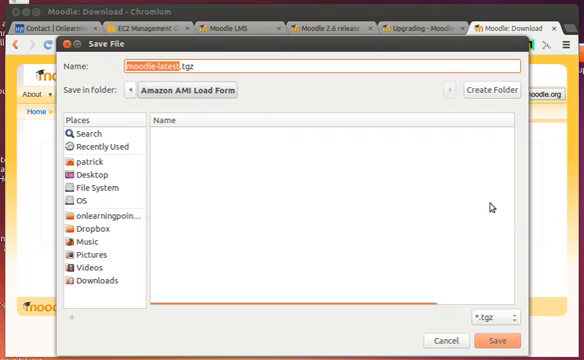
pyautogui.moveTo(450, 340)
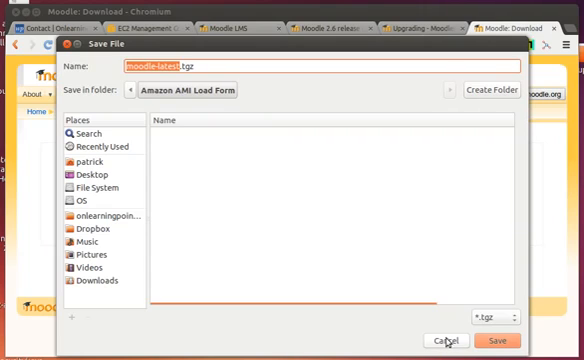
pyautogui.moveTo(399, 59)
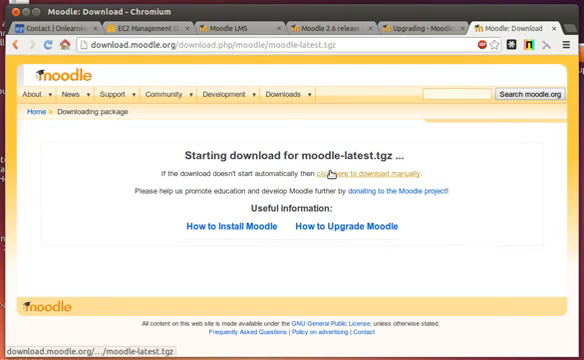
pyautogui.moveTo(326, 176)
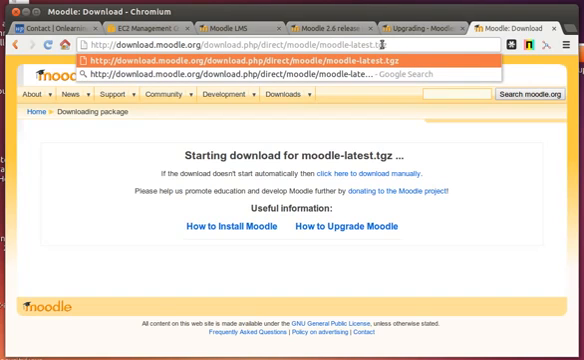
pyautogui.moveTo(419, 35)
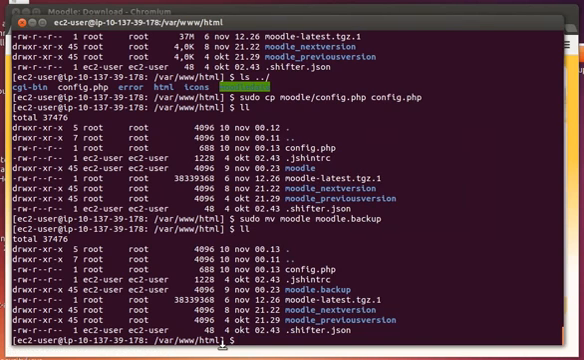
# Run wget on the moodle-latest.tgz direct link, then retry with sudo after 'Permission denied'
pyautogui.write('wso')
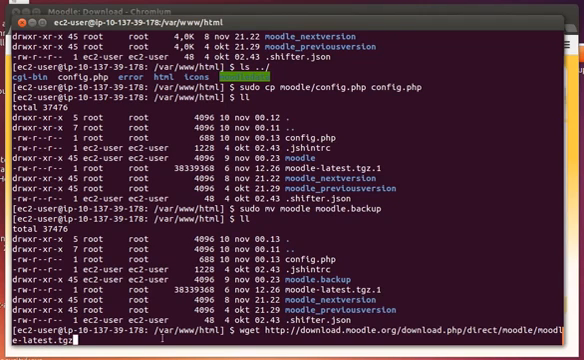
pyautogui.press('Return')
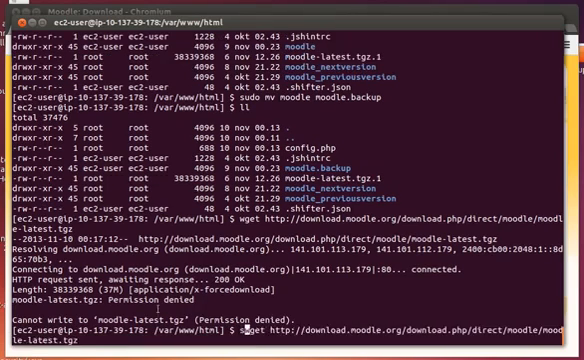
pyautogui.write('sudo')
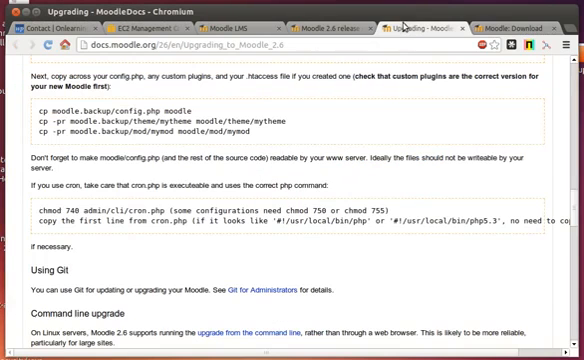
# Scroll up in the upgrade guide to the config.php copy instructions
pyautogui.scroll(3)
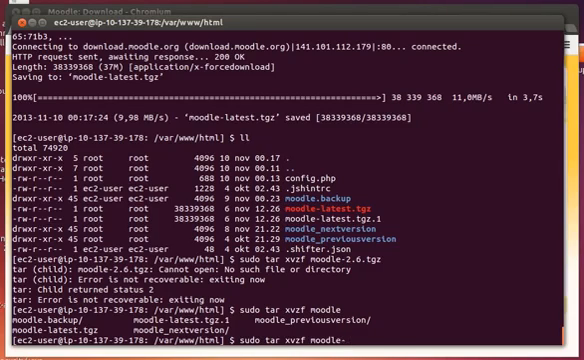
# Extract moodle-latest.tgz, then type sudo cp config.php moodle/ to copy the config
pyautogui.write('latest.tgz')
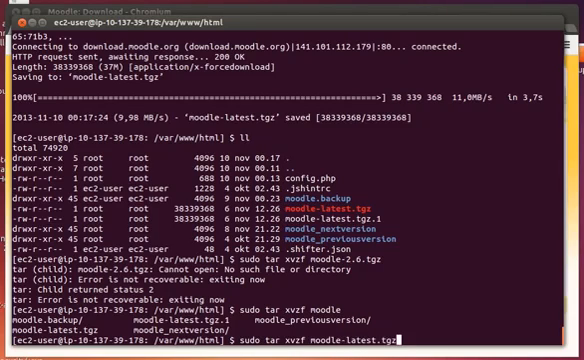
pyautogui.press('Return')
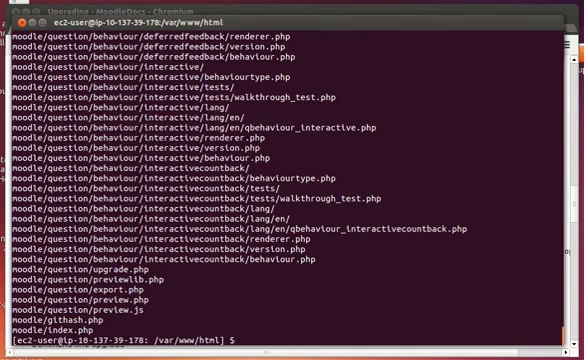
pyautogui.write('sudo cp')
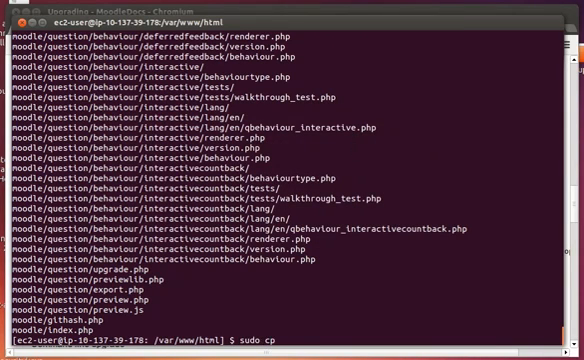
pyautogui.write('config.php')
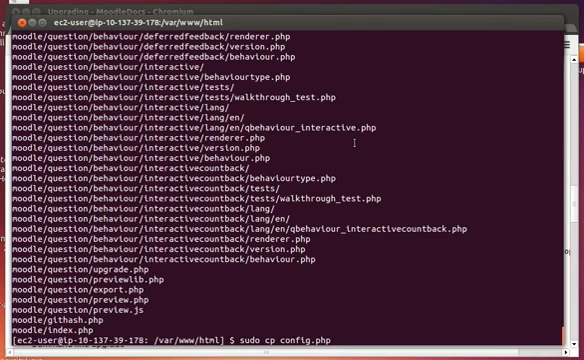
pyautogui.write('m')
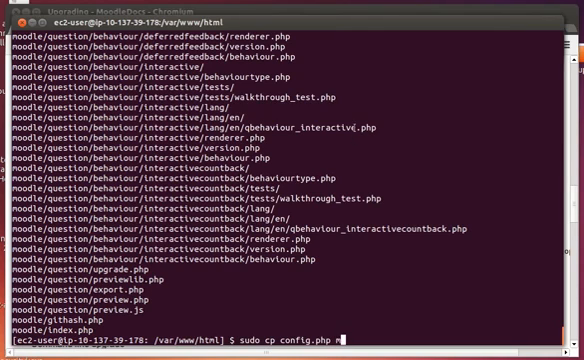
pyautogui.write('moodle/')
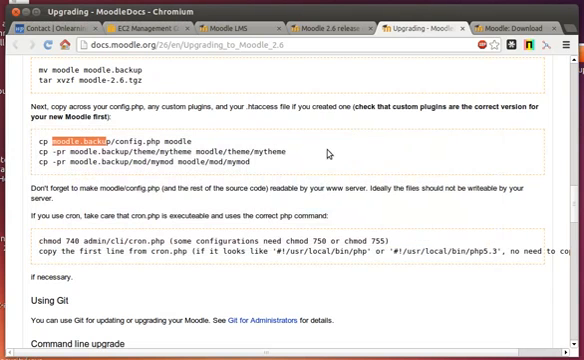
pyautogui.scroll(-3)
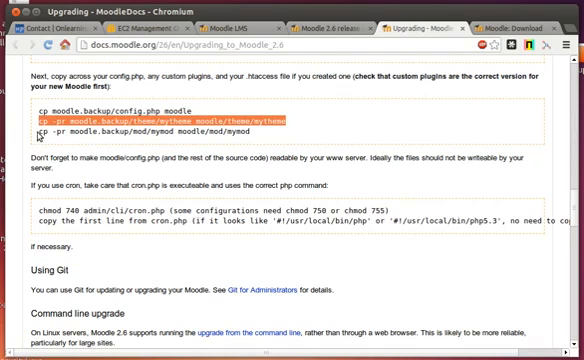
pyautogui.scroll(-3)
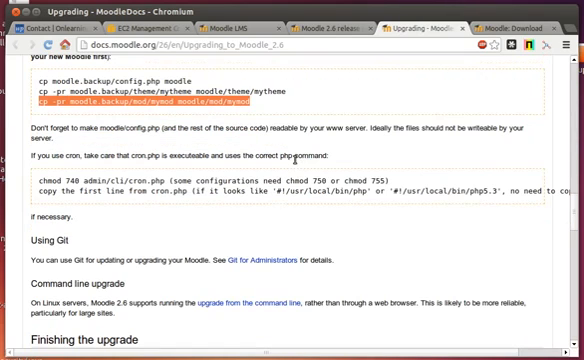
pyautogui.scroll(-3)
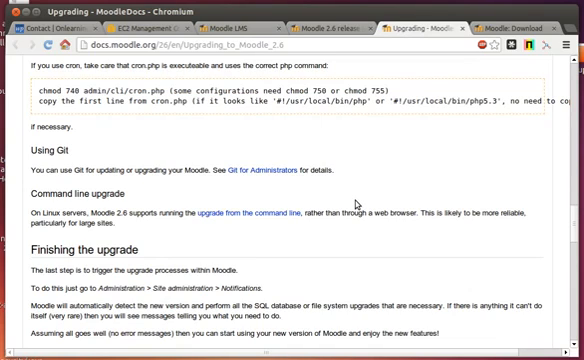
pyautogui.scroll(-3)
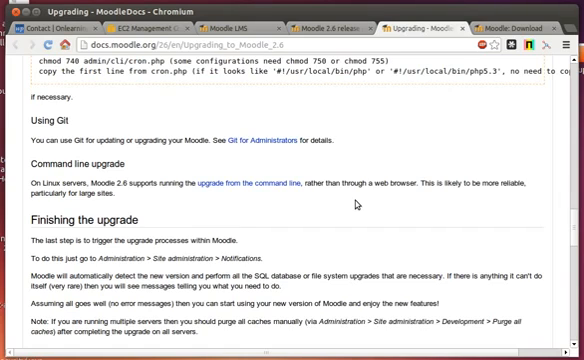
pyautogui.scroll(-3)
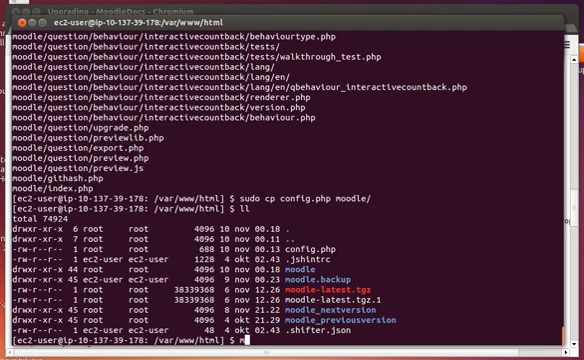
# Attempt 'sudo chmod ec2-user:ec2-user moodle', which fails with an invalid mode error
pyautogui.write('sudo')
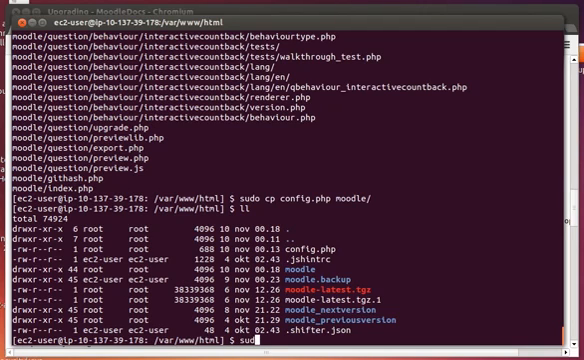
pyautogui.write('chmod ec2-user:ec2-user')
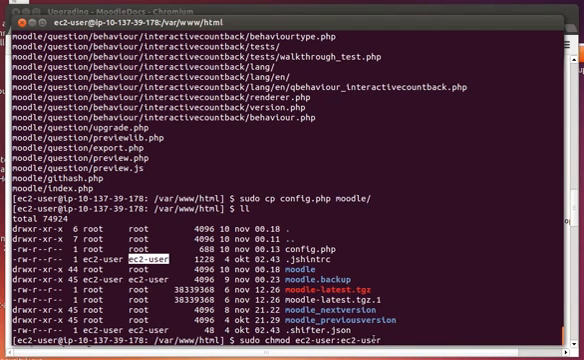
pyautogui.write('moodl')
pyautogui.write('chown')
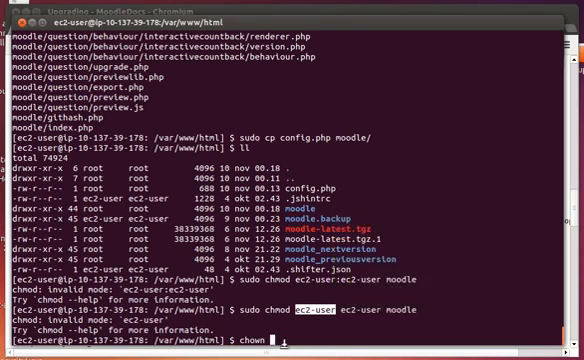
# Run 'sudo chown ec2-user:ec2-user moodle' and verify the ownership with ll inside moodle
pyautogui.write('ec2-user:ec2-user m')
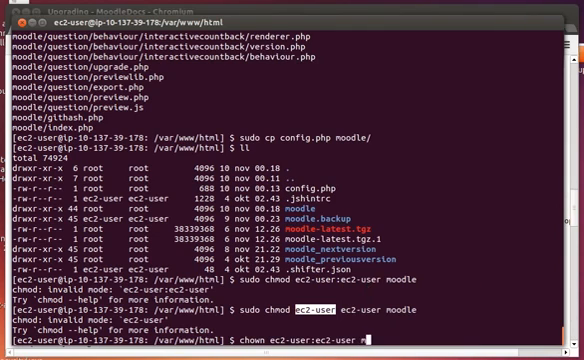
pyautogui.press('Return')
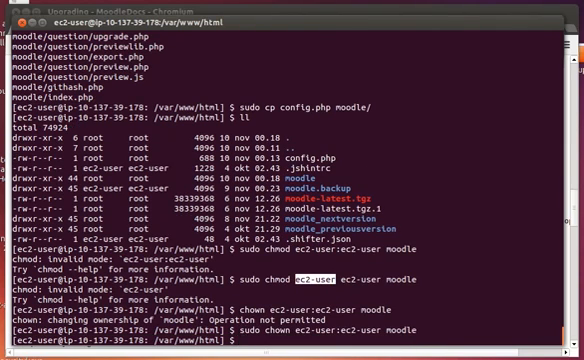
pyautogui.write('sudo chown ec2-user ec2-user moodle')
pyautogui.write('ll')
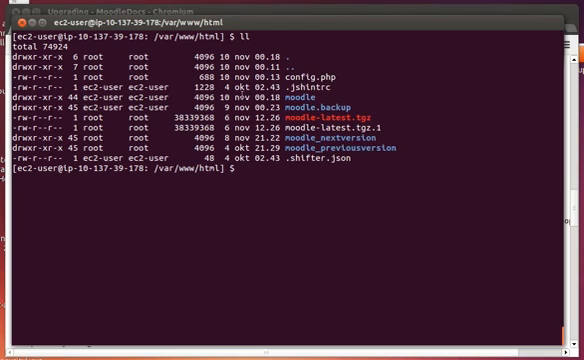
pyautogui.write('cd')
pyautogui.write('ll')
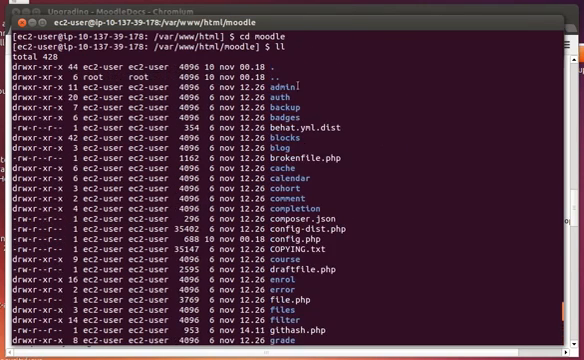
pyautogui.scroll(-3)
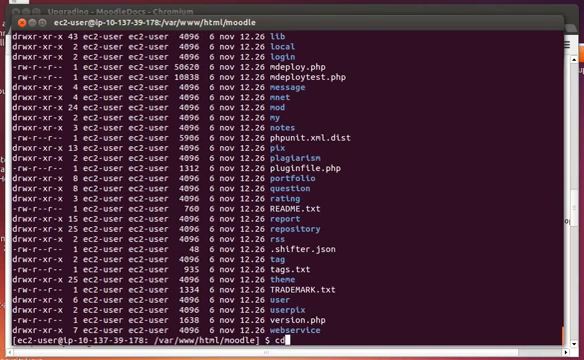
pyautogui.press('Return')
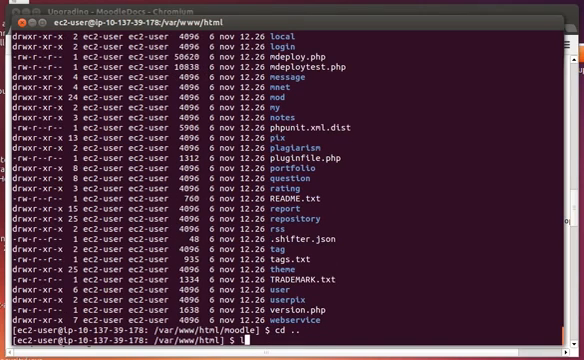
pyautogui.write('ll')
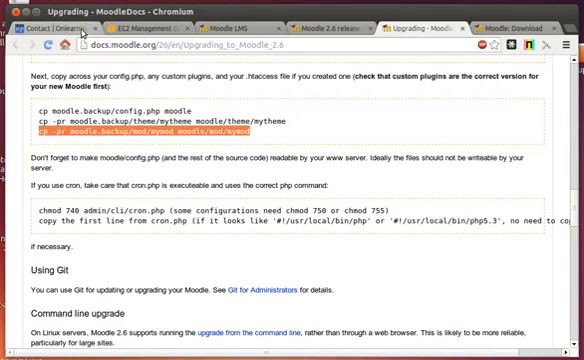
# Load the EC2 server address with /moodle in a new Chromium tab
pyautogui.click(155, 17)
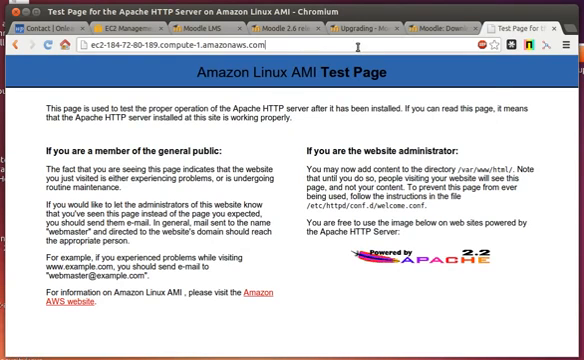
pyautogui.write('/moodle/admin/index.php?confirmupgrade=1')
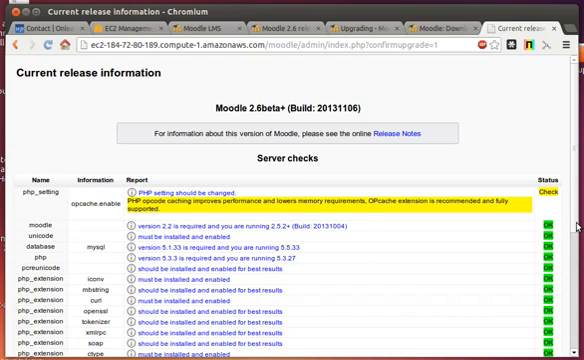
# Continue past the passed server checks to the Plugins check listing 323 plugins
pyautogui.scroll(-3)
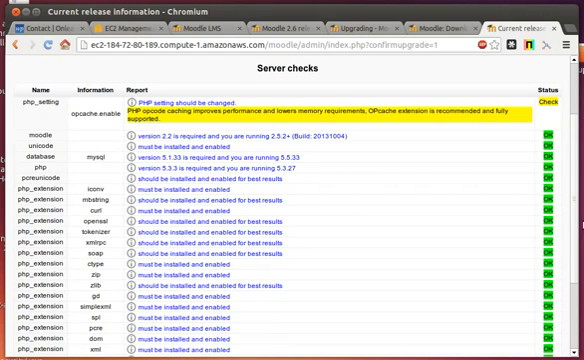
pyautogui.scroll(-3)
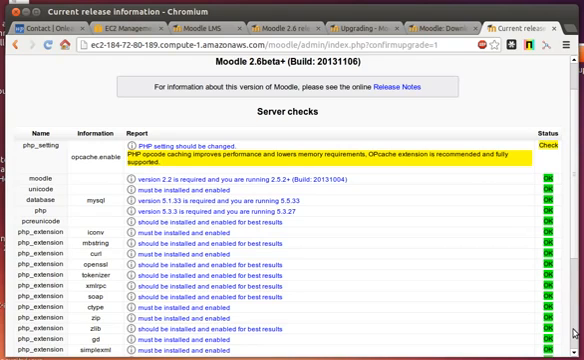
pyautogui.scroll(-3)
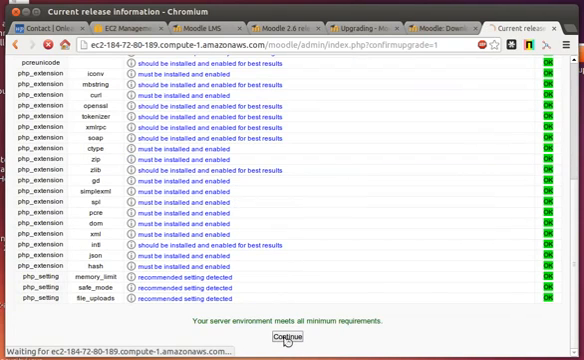
pyautogui.click(289, 341)
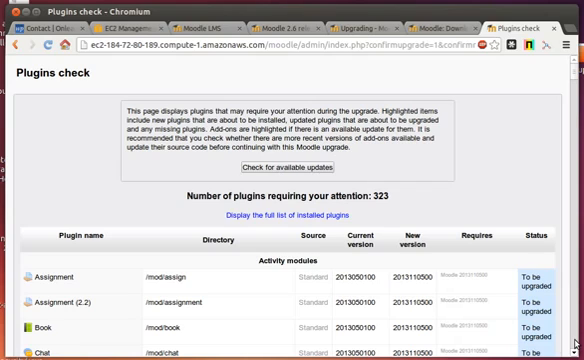
# Scroll to the end of the plugin list, where mymobile shows as missing from disk
pyautogui.scroll(-3)
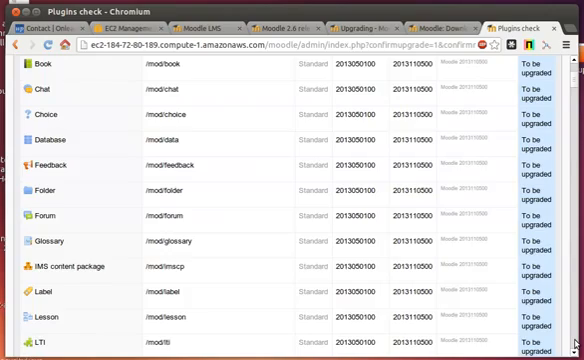
pyautogui.scroll(-3)
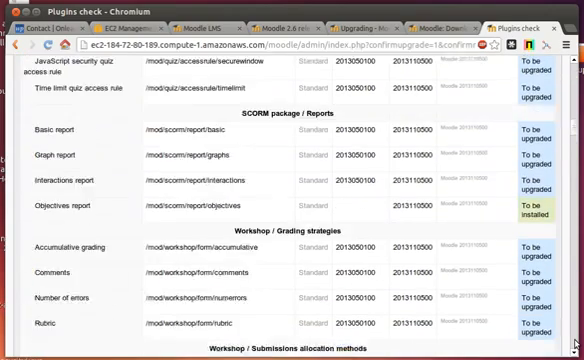
pyautogui.scroll(-3)
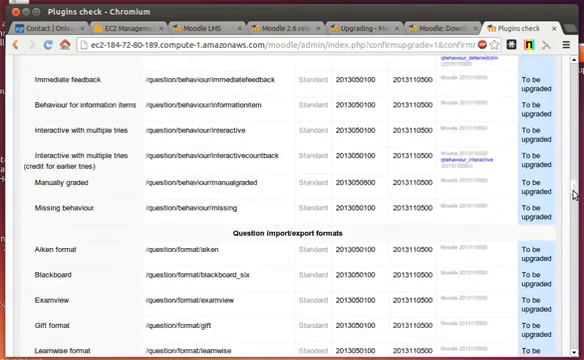
pyautogui.scroll(-3)
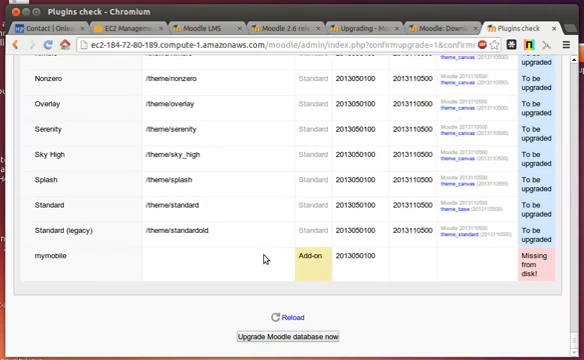
pyautogui.moveTo(310, 256)
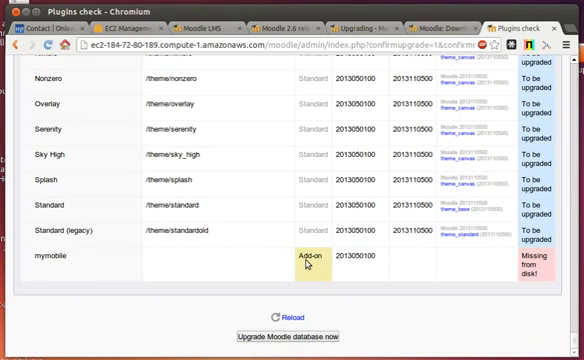
pyautogui.moveTo(293, 333)
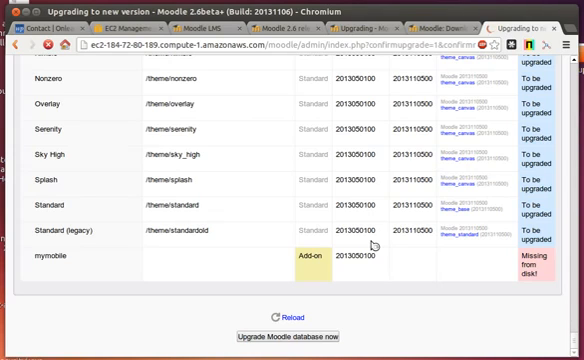
# Start the database upgrade and review the Success results for each component
pyautogui.click(290, 333)
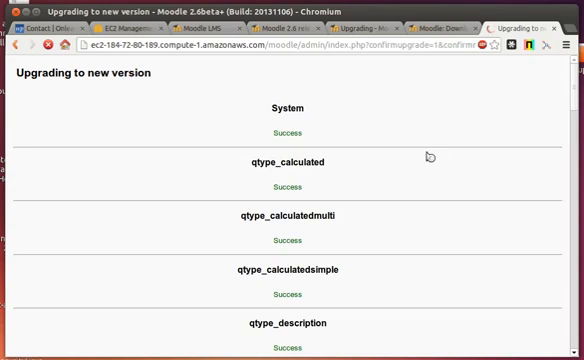
pyautogui.scroll(-3)
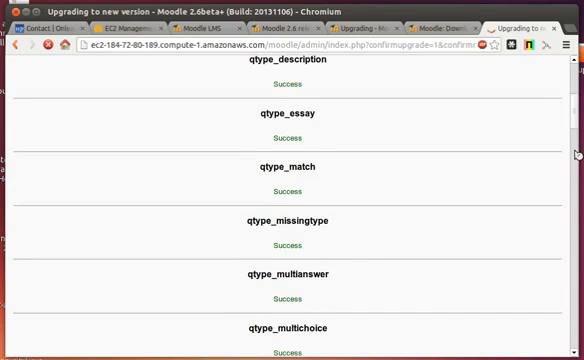
pyautogui.scroll(-3)
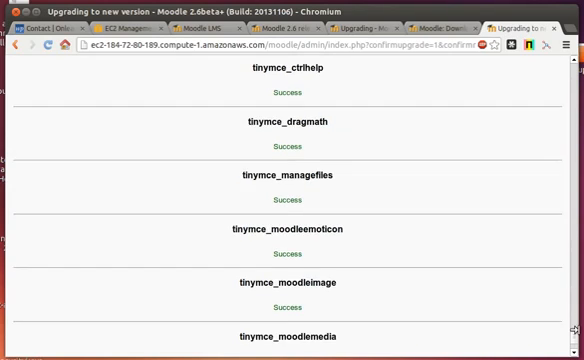
pyautogui.scroll(-3)
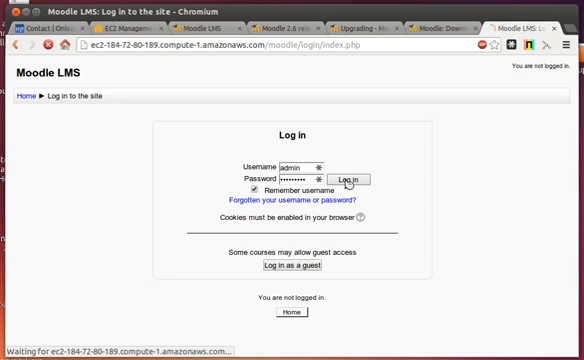
# Log in as administrator and review the New settings page added by the upgrade
pyautogui.click(362, 178)
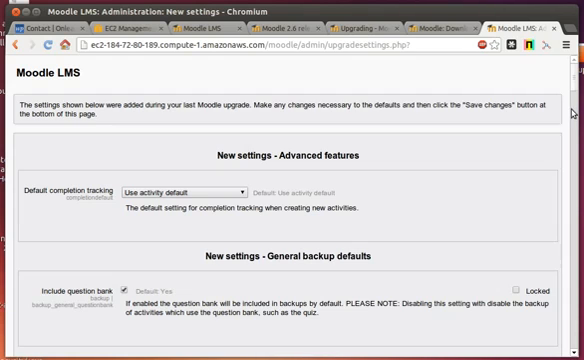
pyautogui.scroll(-3)
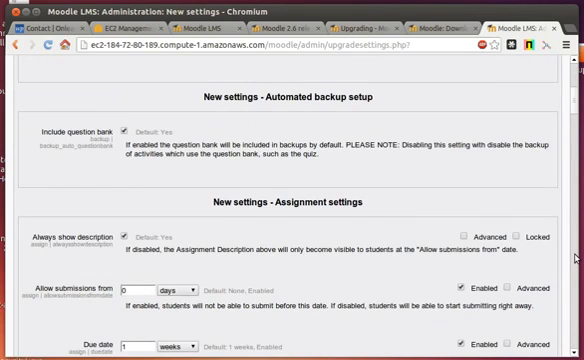
pyautogui.scroll(-3)
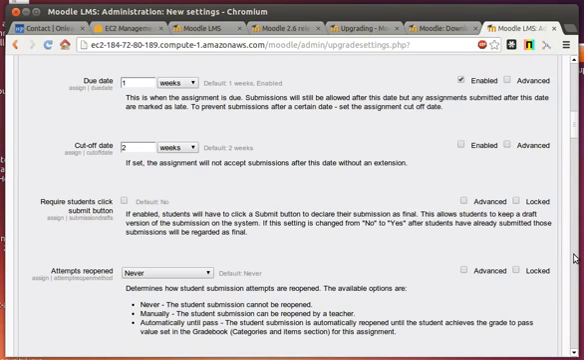
pyautogui.scroll(-3)
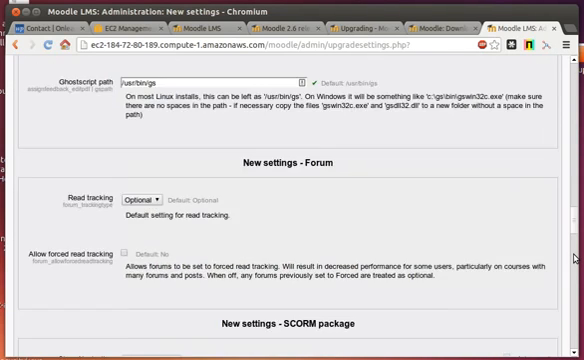
pyautogui.scroll(-3)
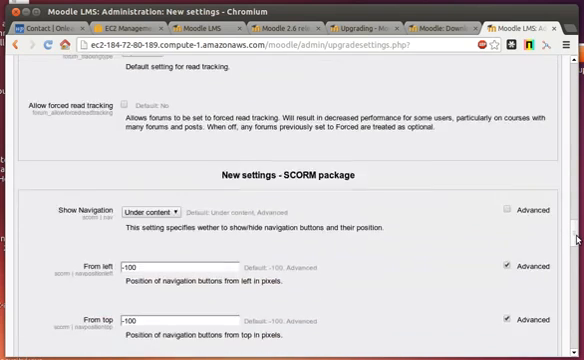
pyautogui.scroll(-3)
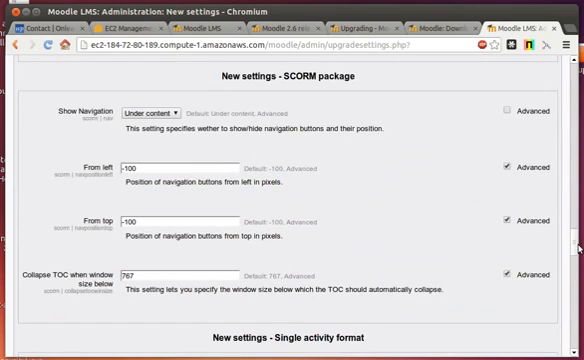
pyautogui.scroll(-3)
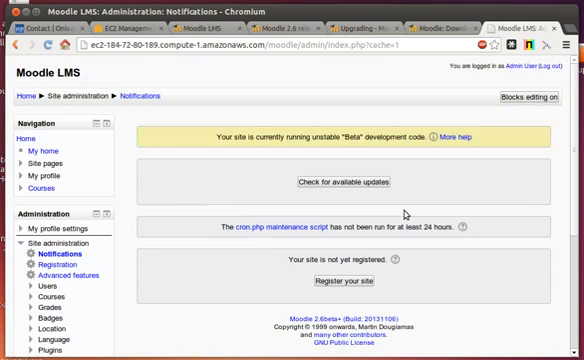
pyautogui.moveTo(561, 196)
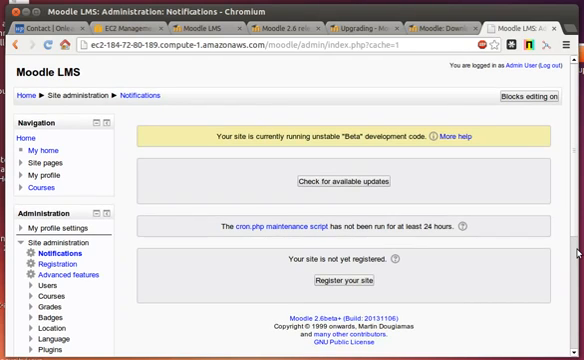
# Scroll the Notifications page to confirm the 2.6beta+ build
pyautogui.scroll(-3)
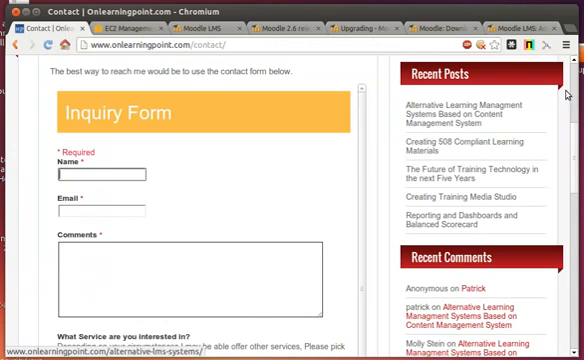
# Browse the Onlearningpoint.com contact page, then return to the Moodle Notifications tab
pyautogui.scroll(3)
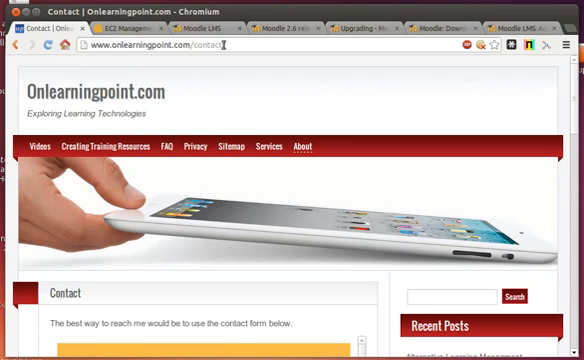
pyautogui.moveTo(541, 121)
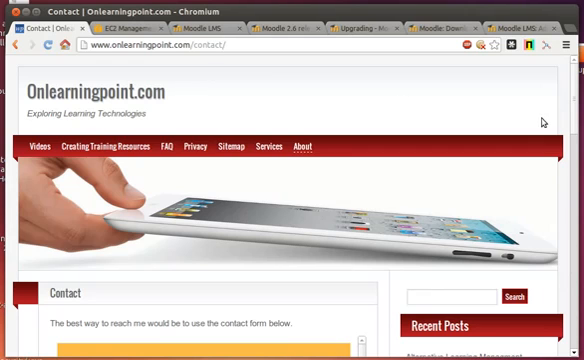
pyautogui.scroll(-3)
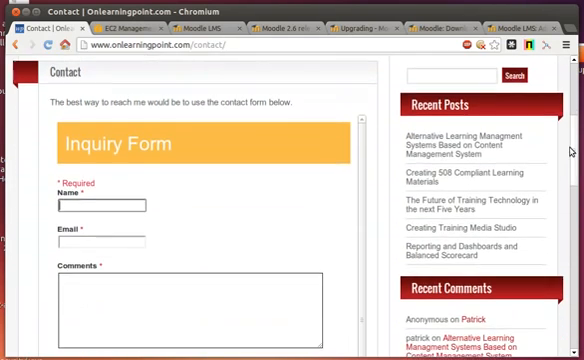
pyautogui.click(103, 207)
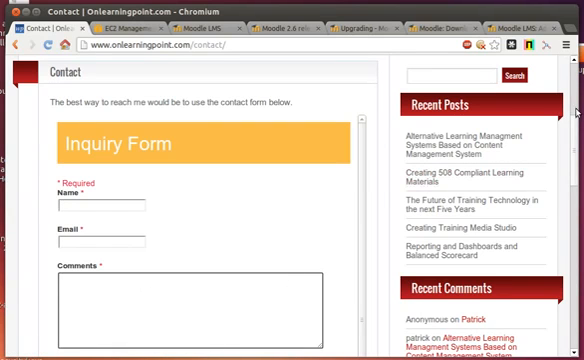
pyautogui.scroll(3)
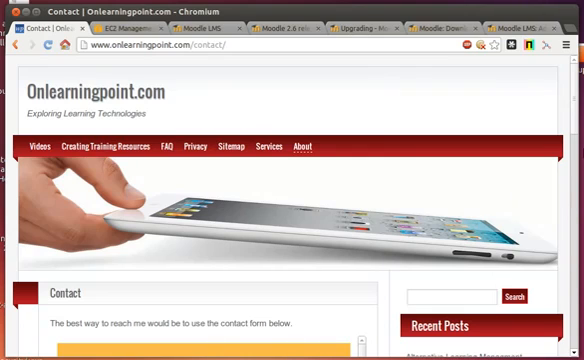
pyautogui.click(540, 28)
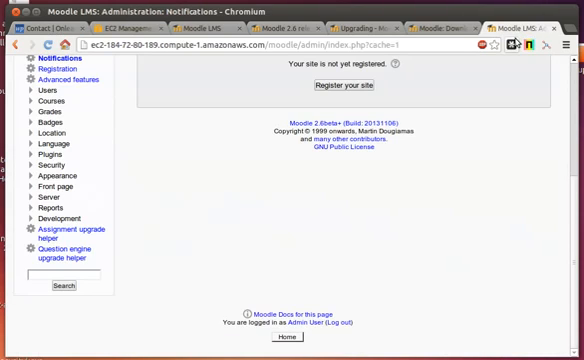